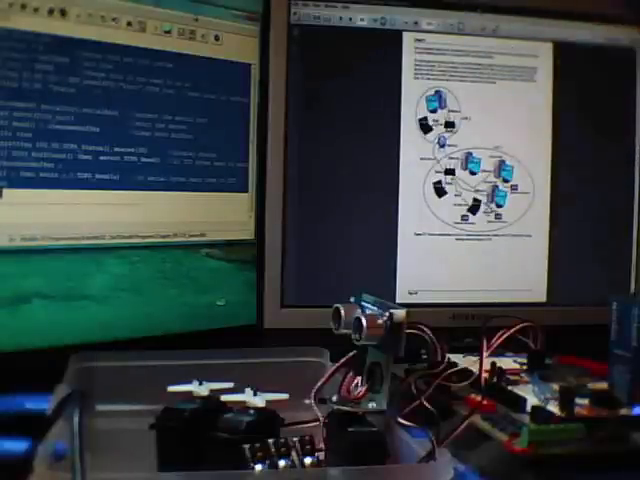
scroll(down, 3)
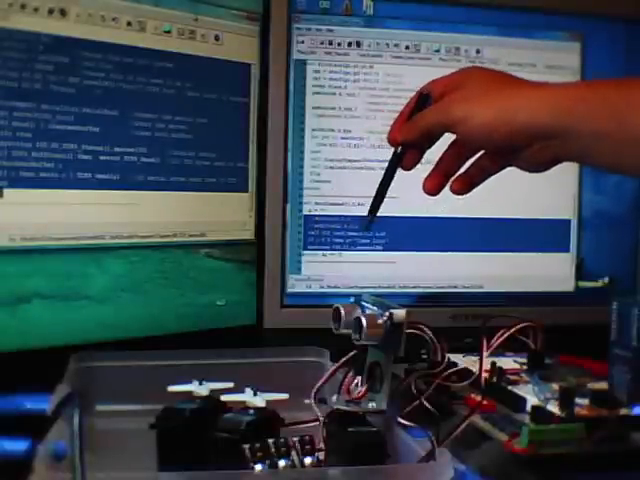
mouse_move(400, 140)
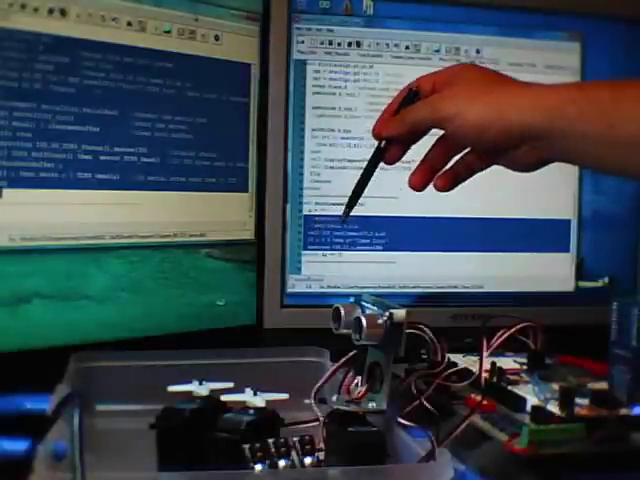